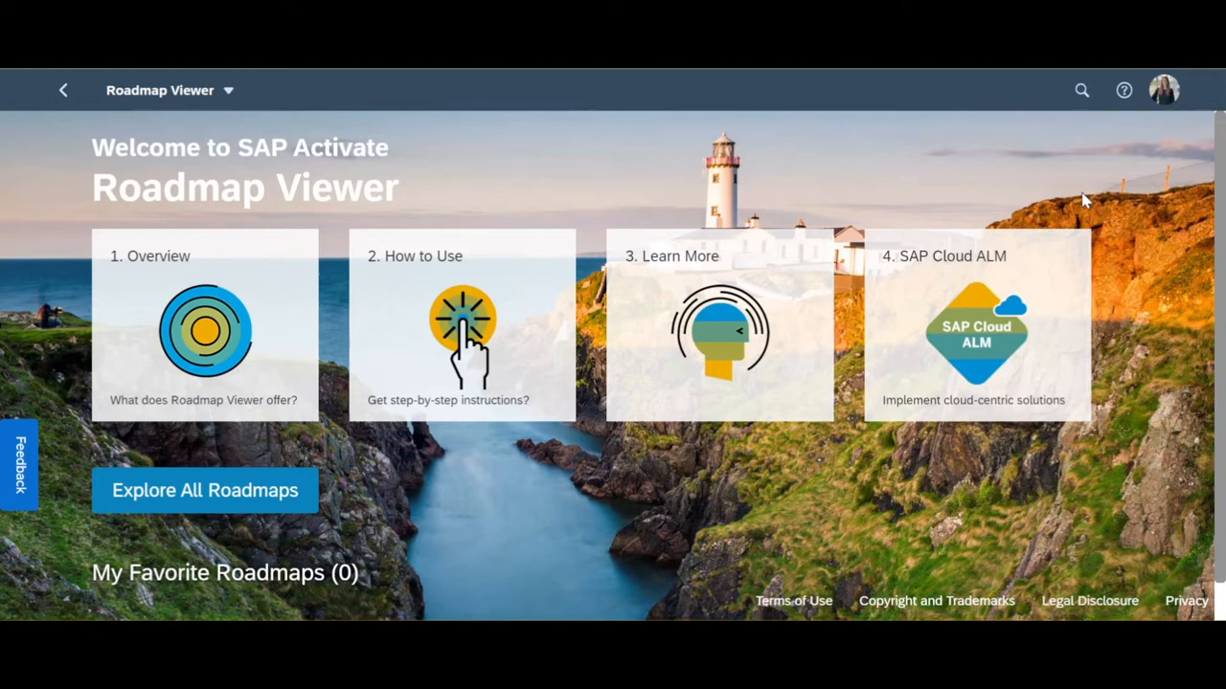
Briefly check language settings, then open 'SAP Activate Methodology for SAP S/4HANA Cloud' from all roadmaps
{"action": "left_click", "coordinate": [1164, 89]}
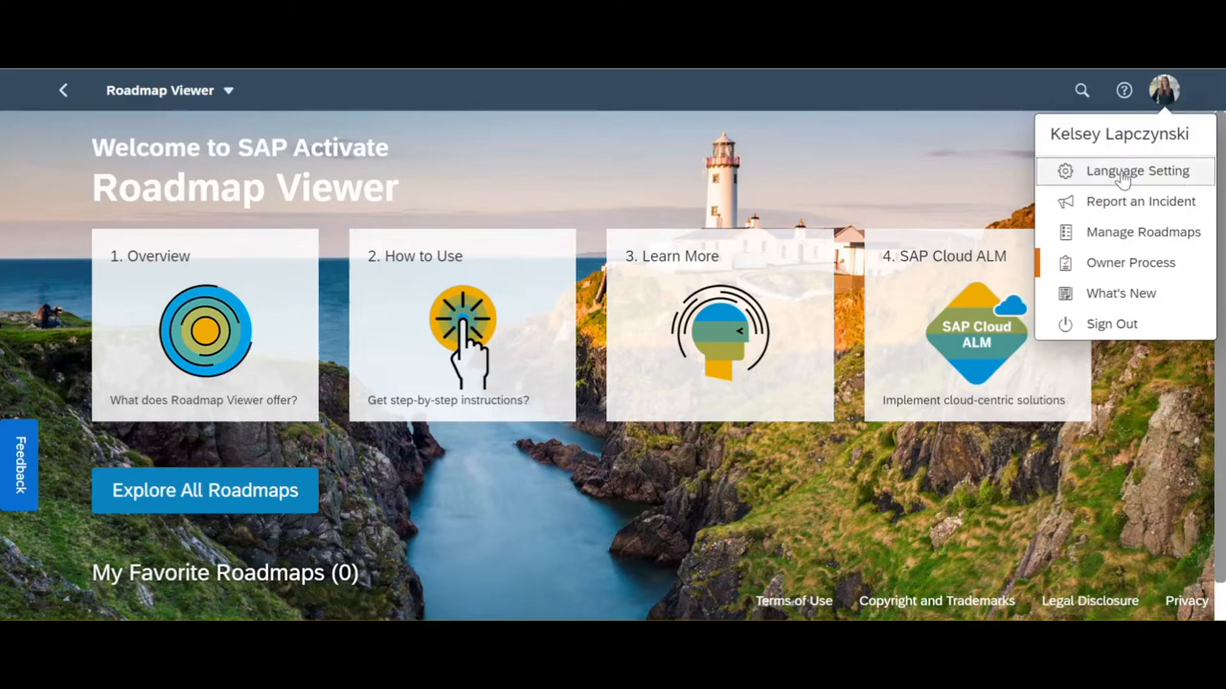
{"action": "left_click", "coordinate": [1129, 170]}
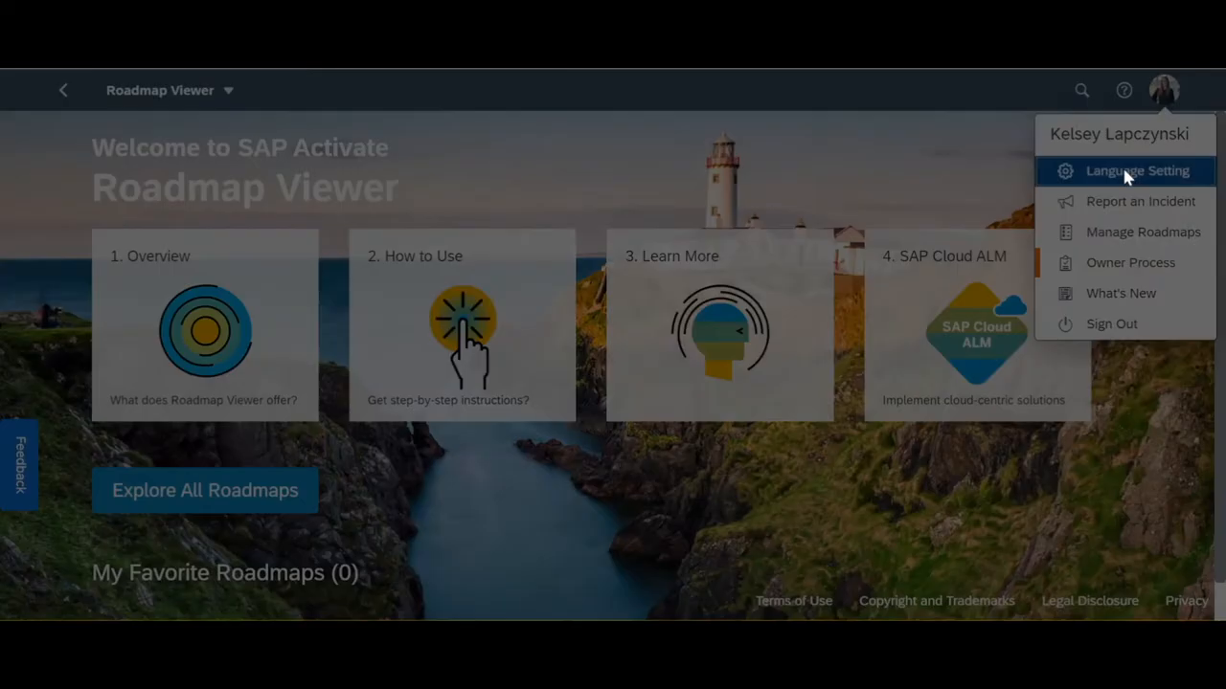
{"action": "left_click", "coordinate": [1129, 171]}
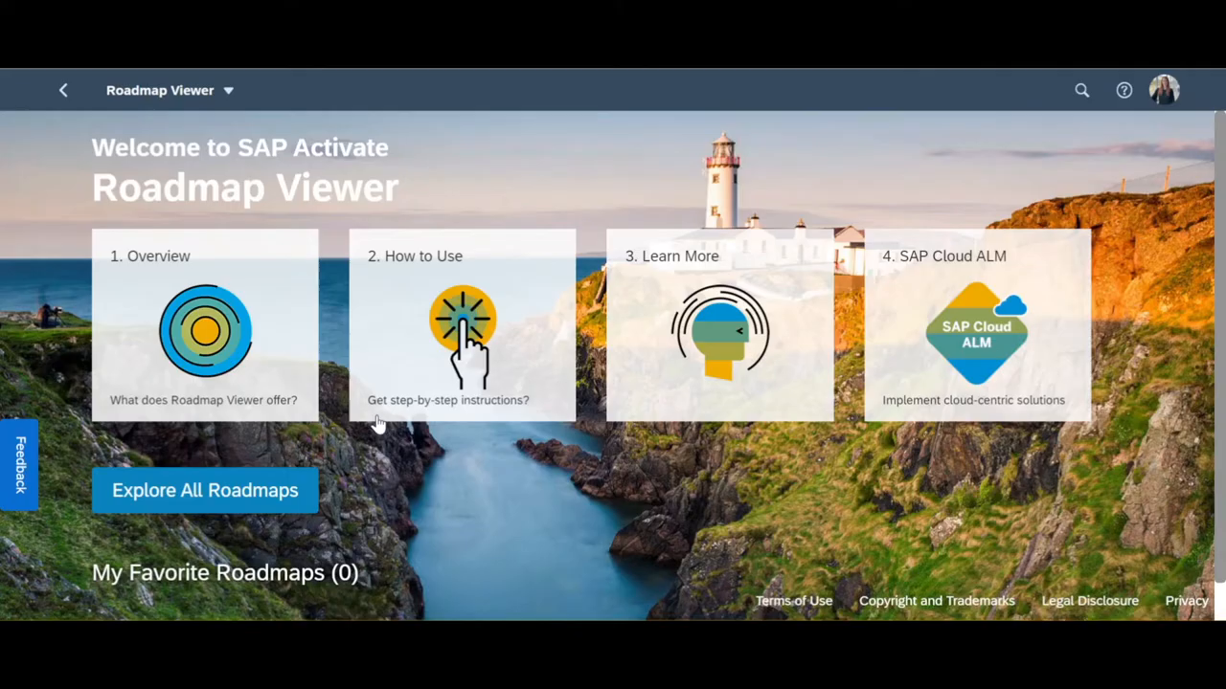
{"action": "left_click", "coordinate": [204, 490]}
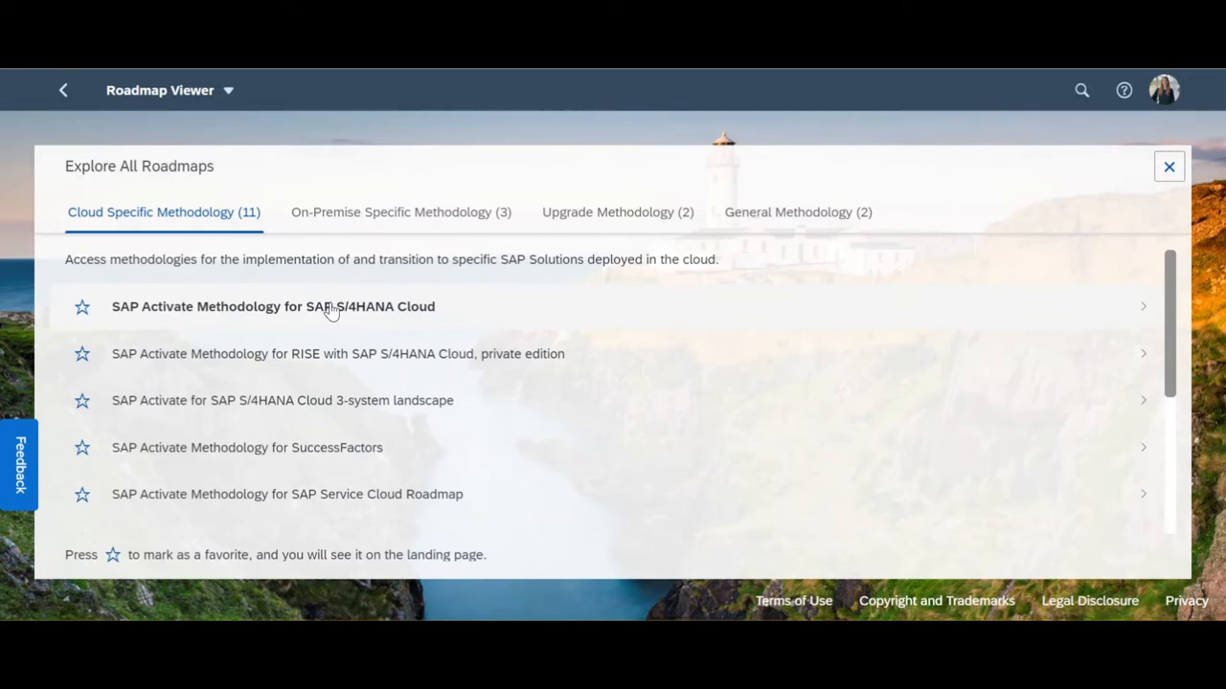
{"action": "left_click", "coordinate": [272, 307]}
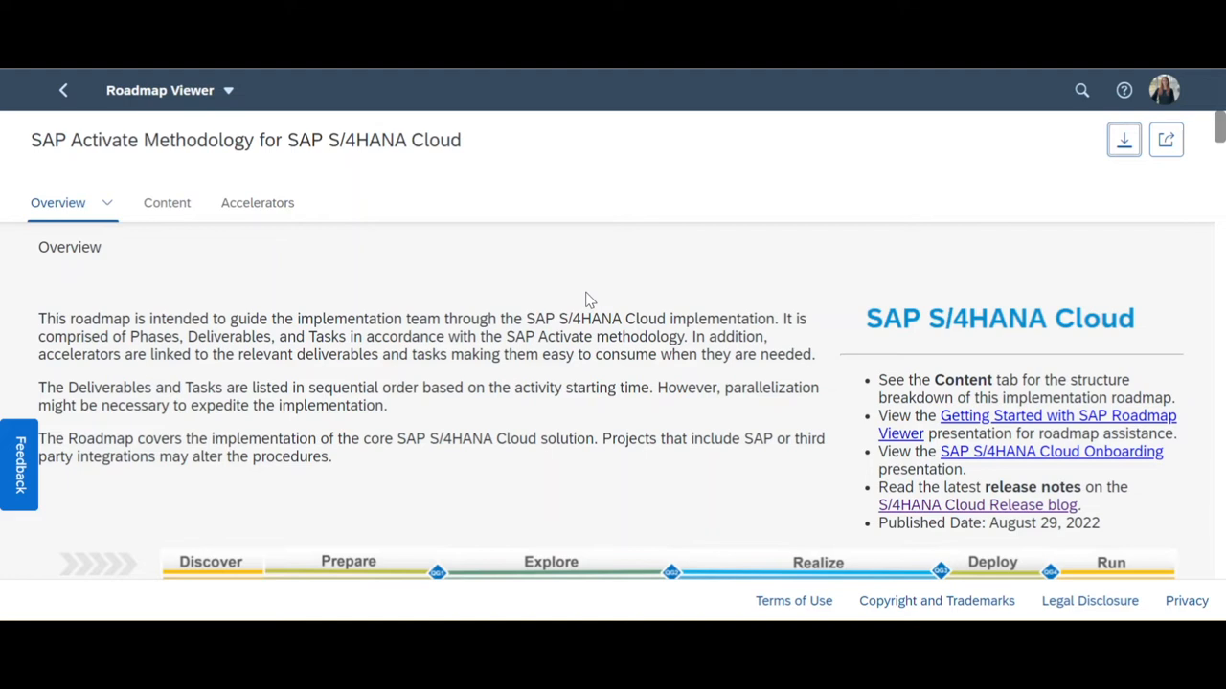
{"action": "left_click", "coordinate": [1163, 90]}
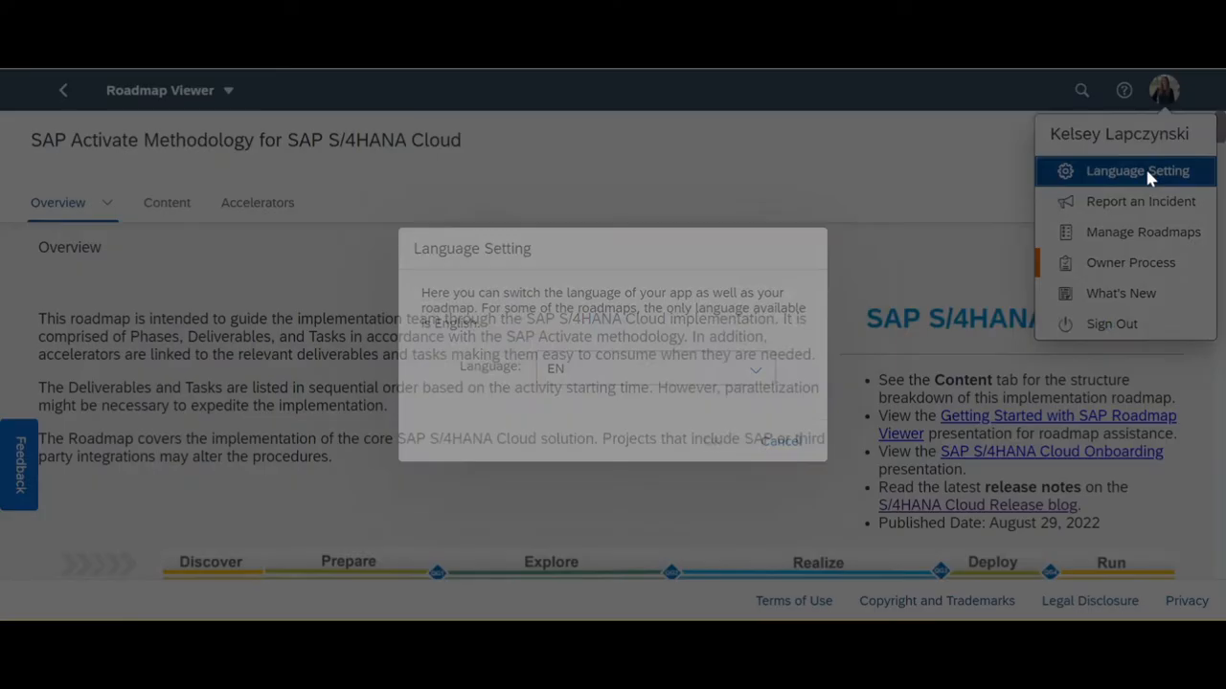
{"action": "left_click", "coordinate": [1138, 170]}
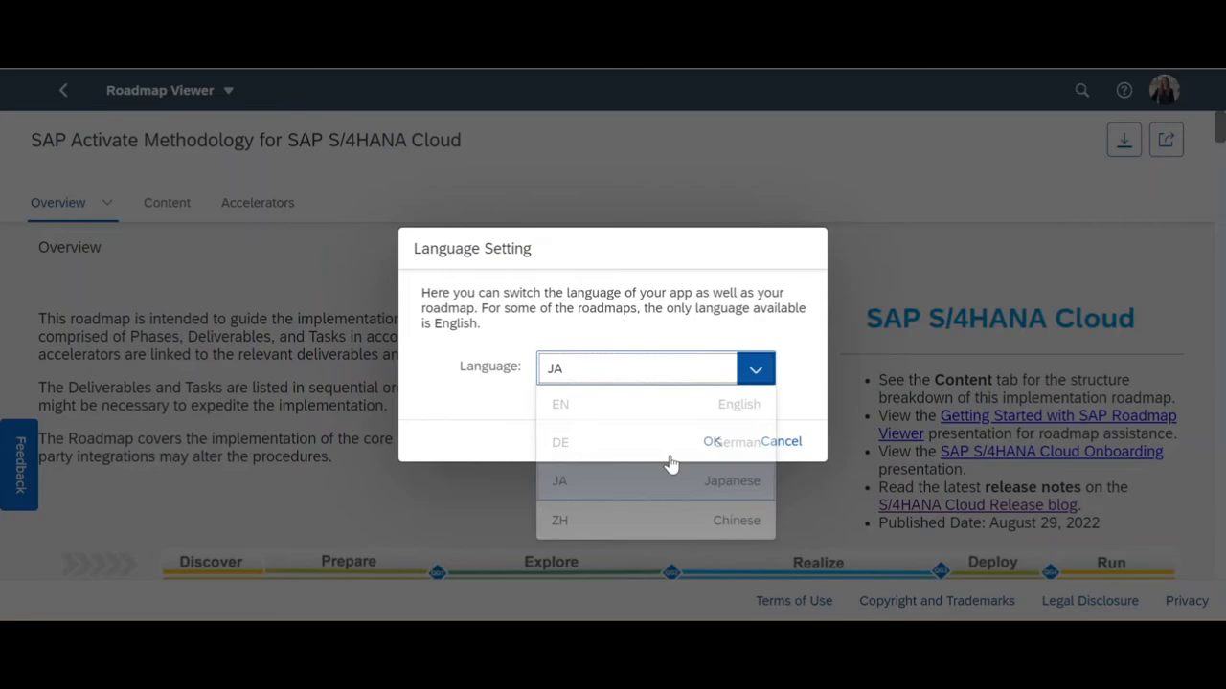
{"action": "left_click", "coordinate": [785, 441]}
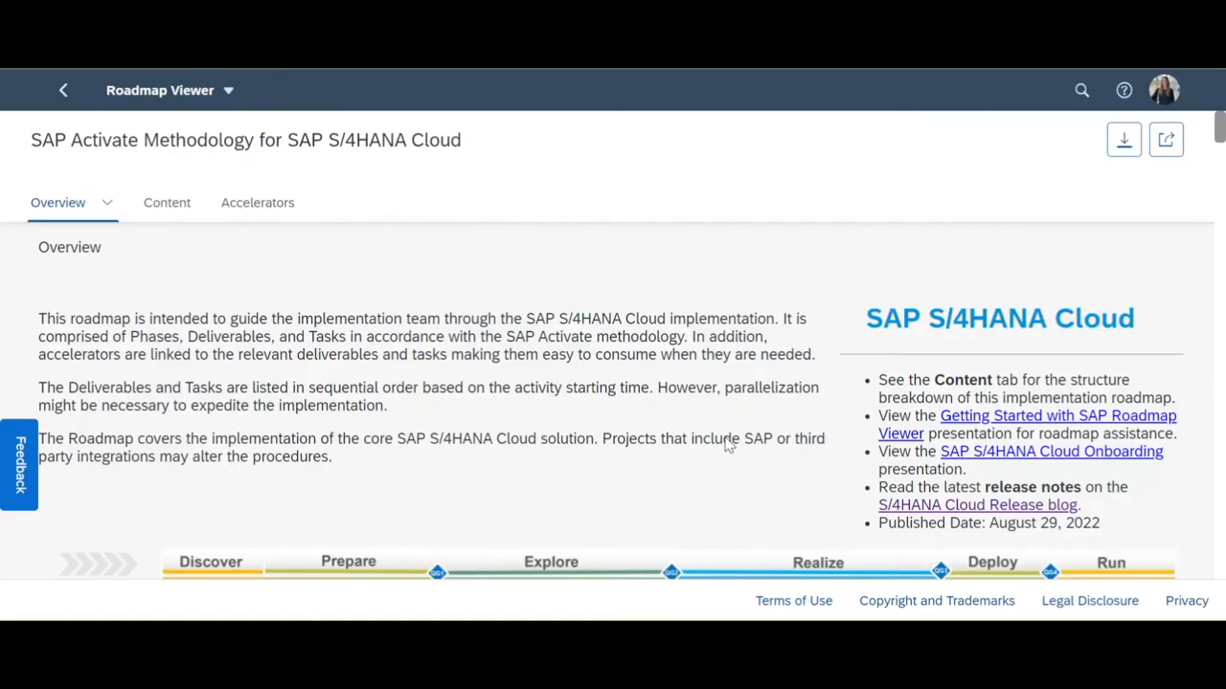